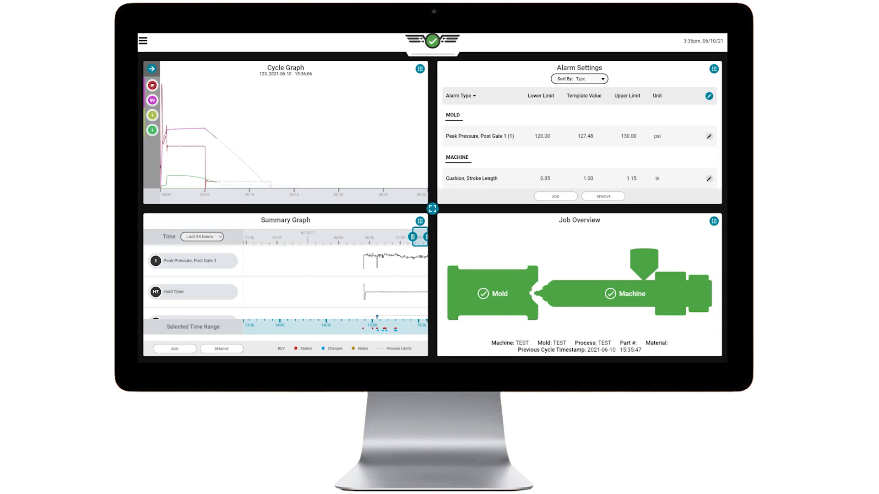
- Show the Cycle Graph, then the Summary Graph, full screen before switching to Valve Gate Control
left_click(431, 209)
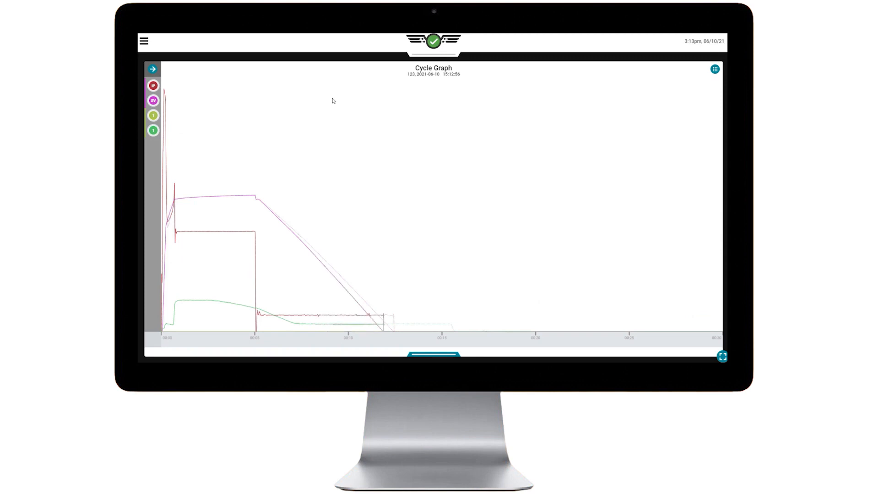
left_click(715, 68)
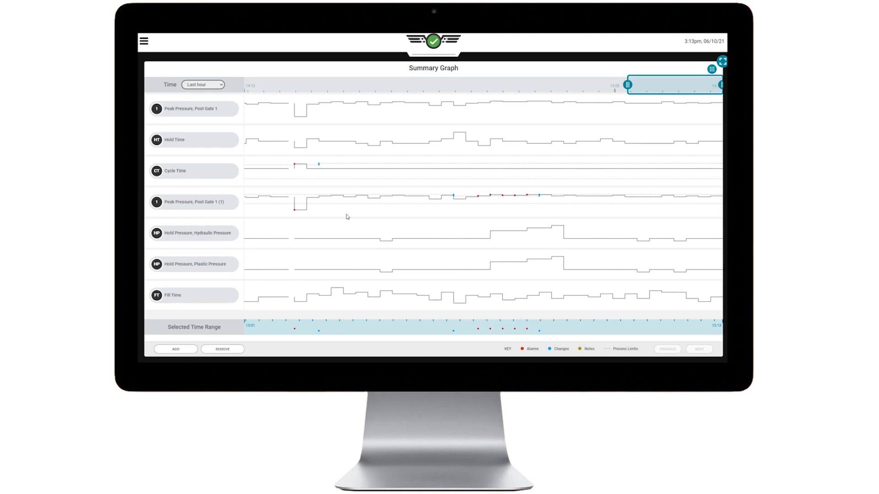
left_click(711, 69)
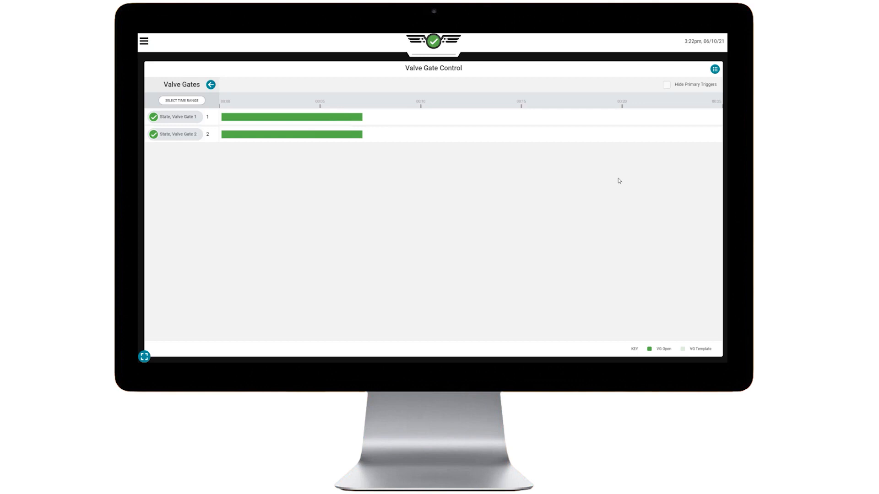
- Make Valve Gate 1's rules editable: open on Injection Start after 0 s, close on End of Injection Forward
left_click(175, 117)
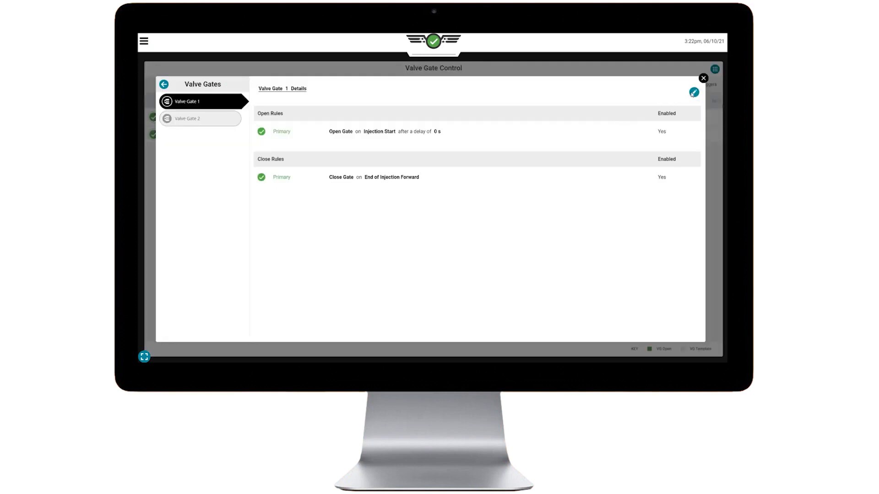
left_click(693, 92)
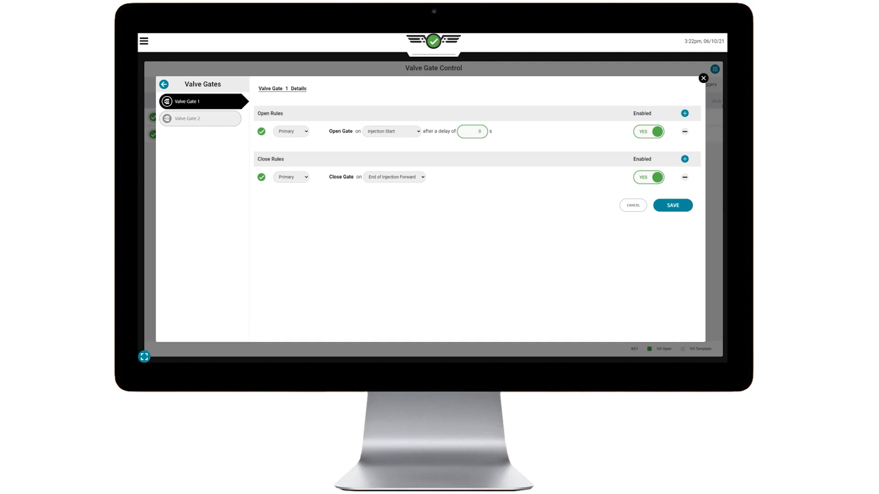
left_click(703, 78)
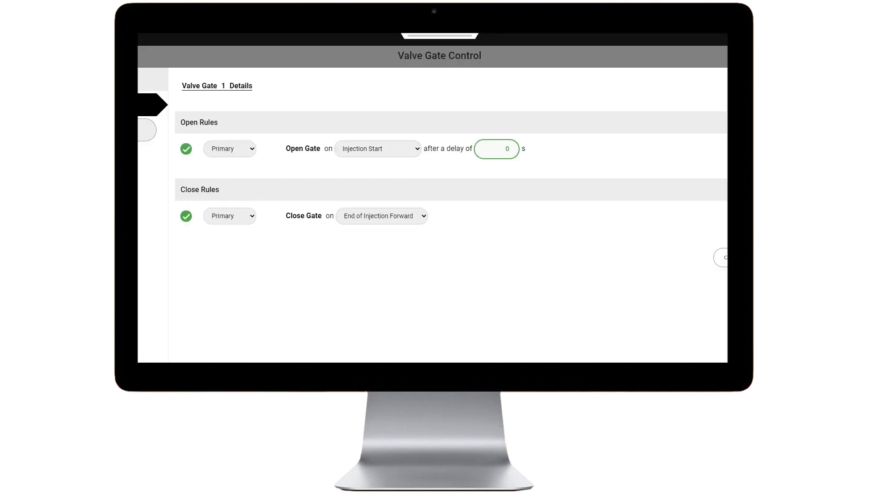
left_click(164, 150)
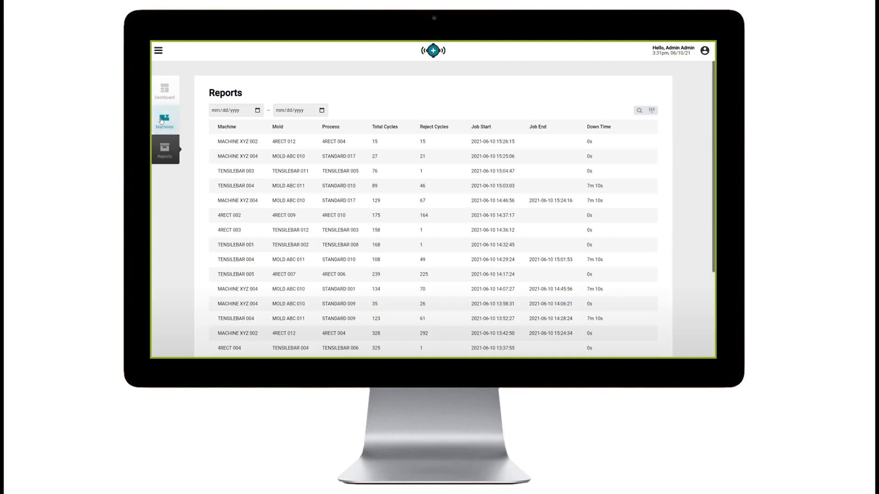
- View the Machines list, a job's Job Overview report, and its Trends report
left_click(165, 120)
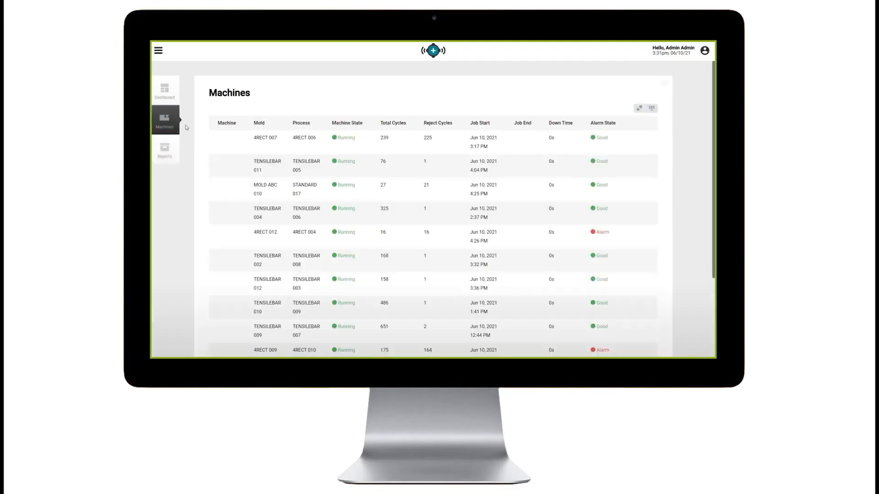
left_click(164, 149)
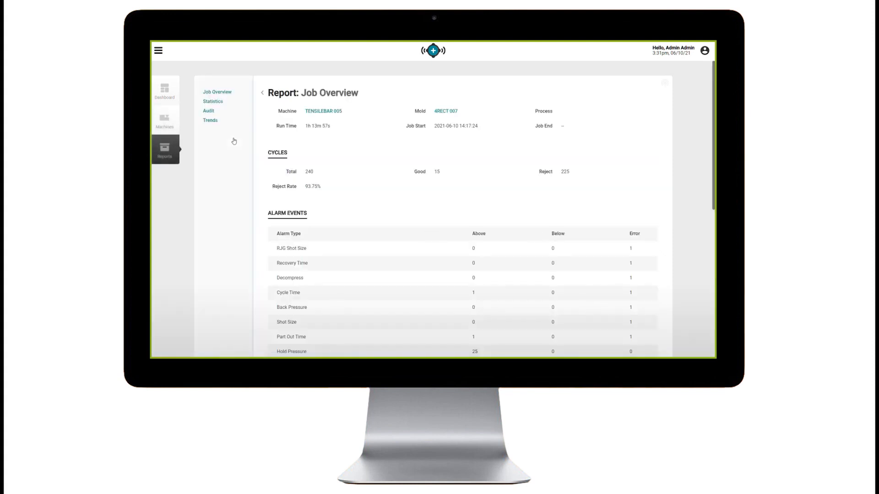
left_click(210, 120)
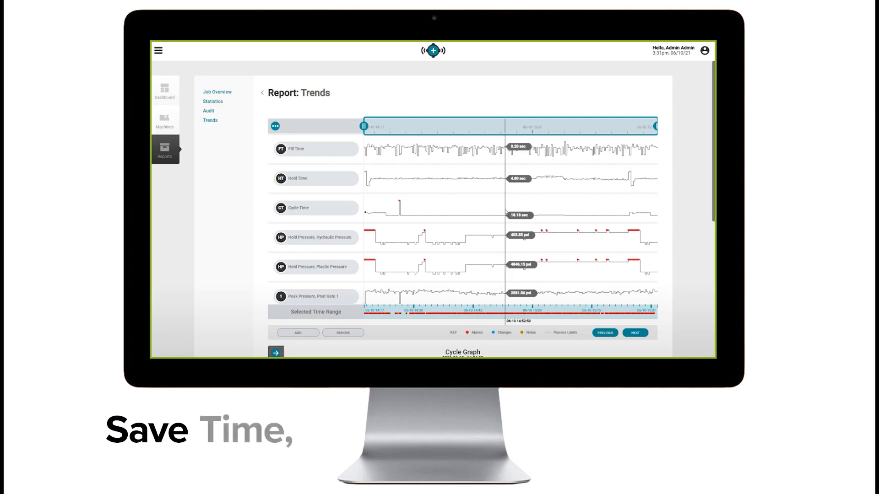
scroll("down", 3)
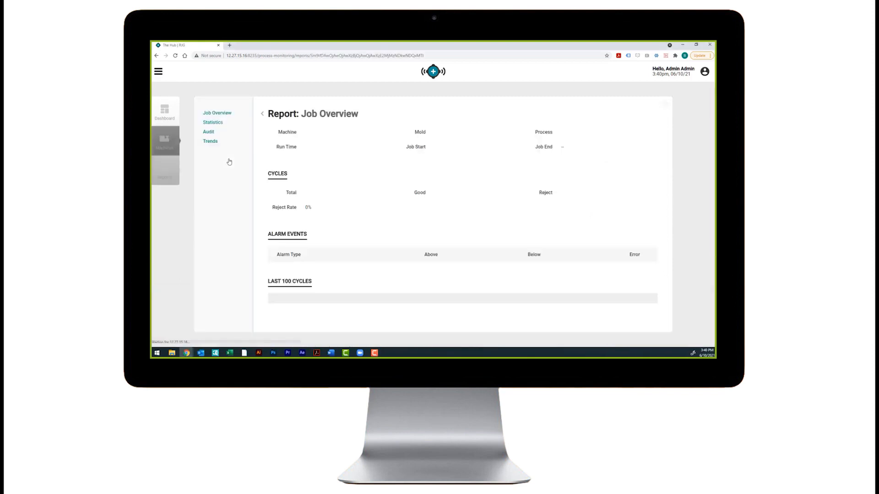
- Open the job's Trends report showing fill, hold, cycle time and pressure graphs
left_click(210, 141)
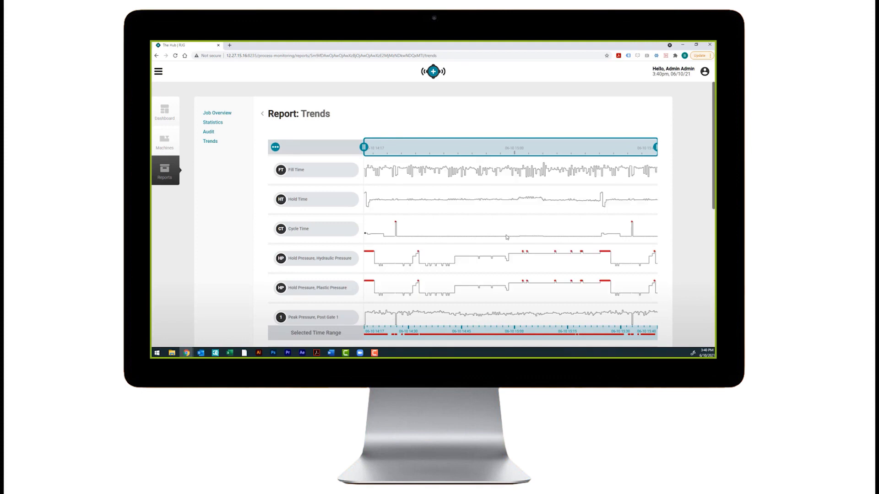
mouse_move(503, 235)
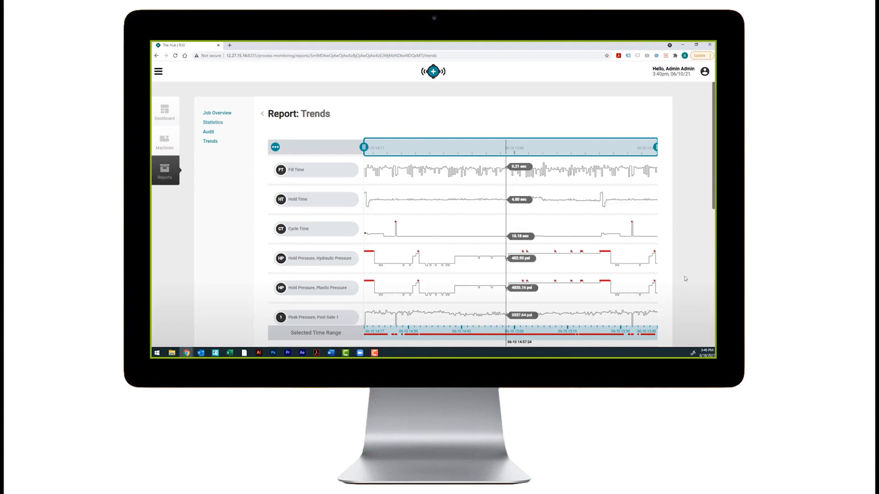